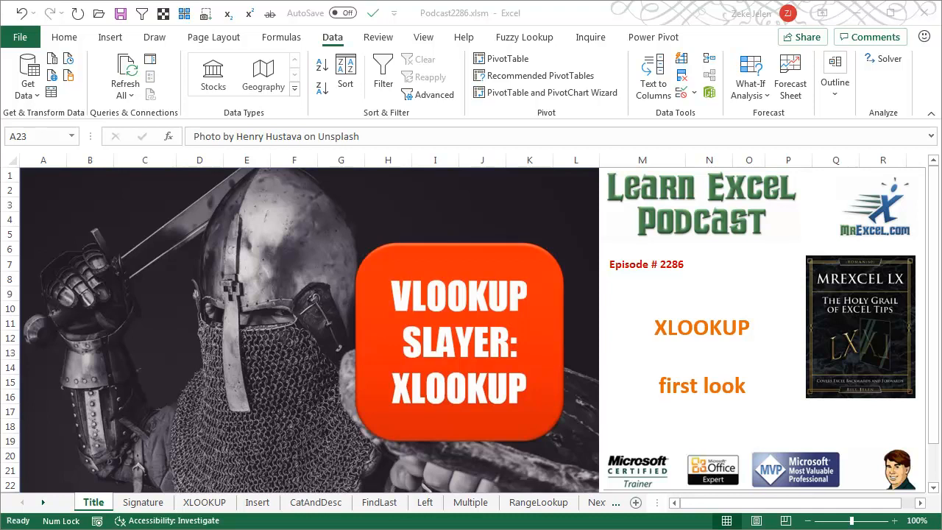
Switch to the worksheet listing XLOOKUP advantages, disadvantages and its Office Insiders release note
left_click(142, 501)
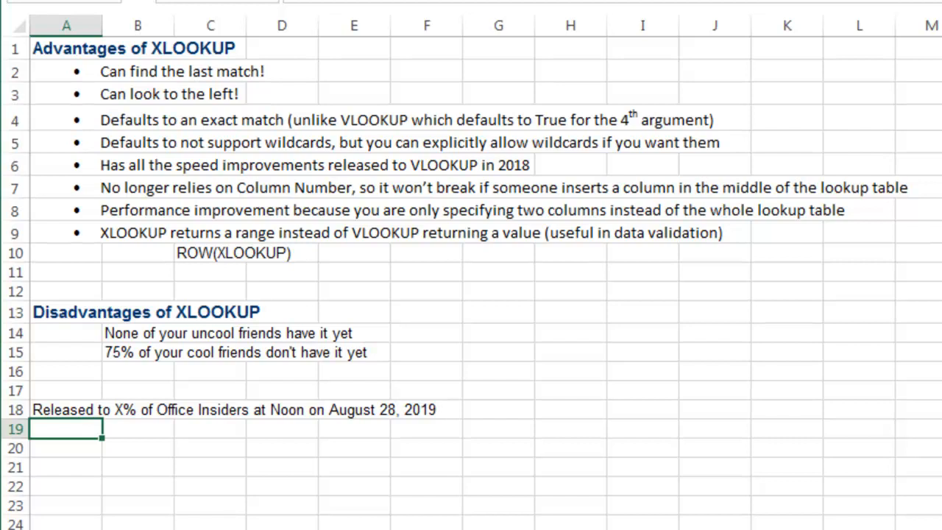
mouse_move(925, 127)
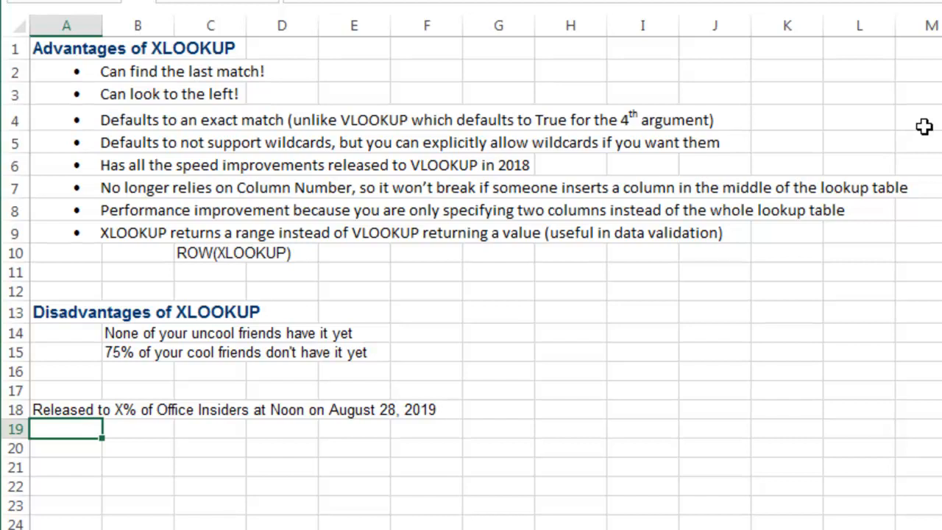
mouse_move(930, 129)
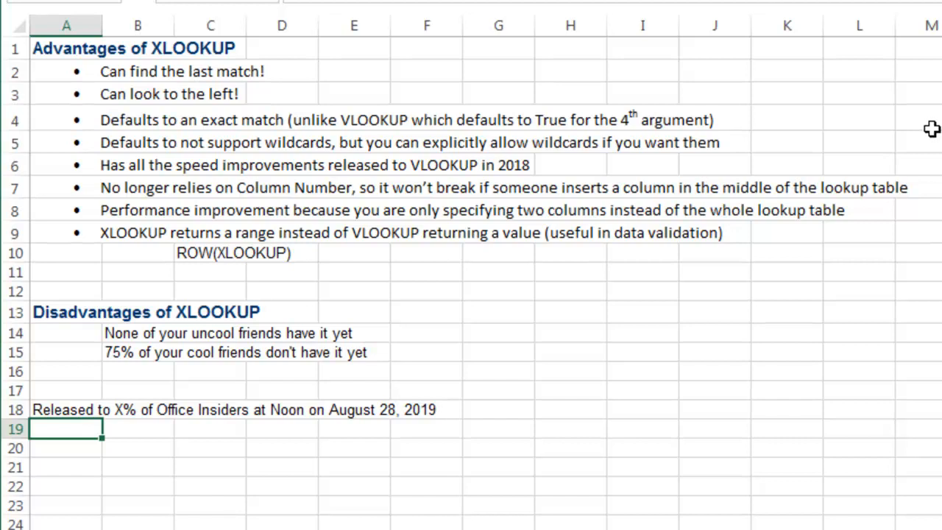
Scroll down to the annotated XLOOKUP syntax diagram around row 29
scroll("down", 3)
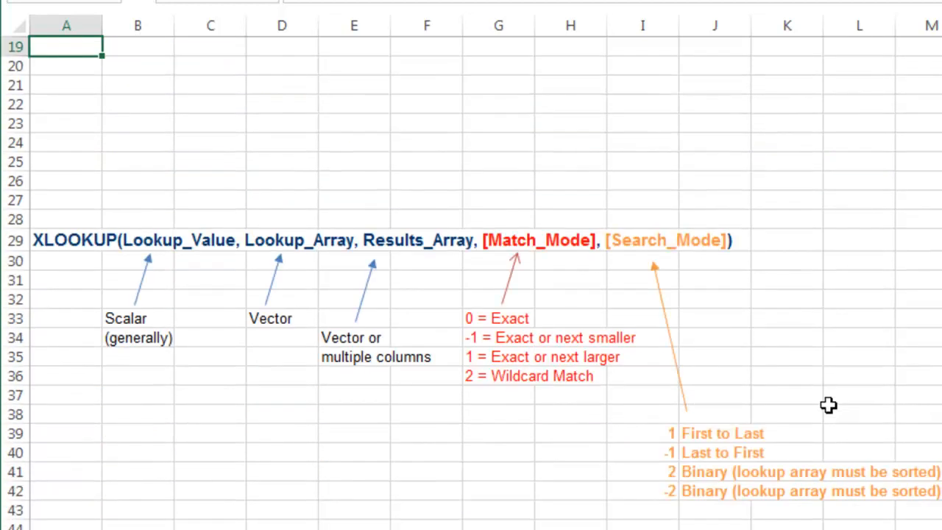
Scroll through the syntax diagram arguments and move to the XLOOKUP sheet with the SKU lookup table
scroll("down", 3)
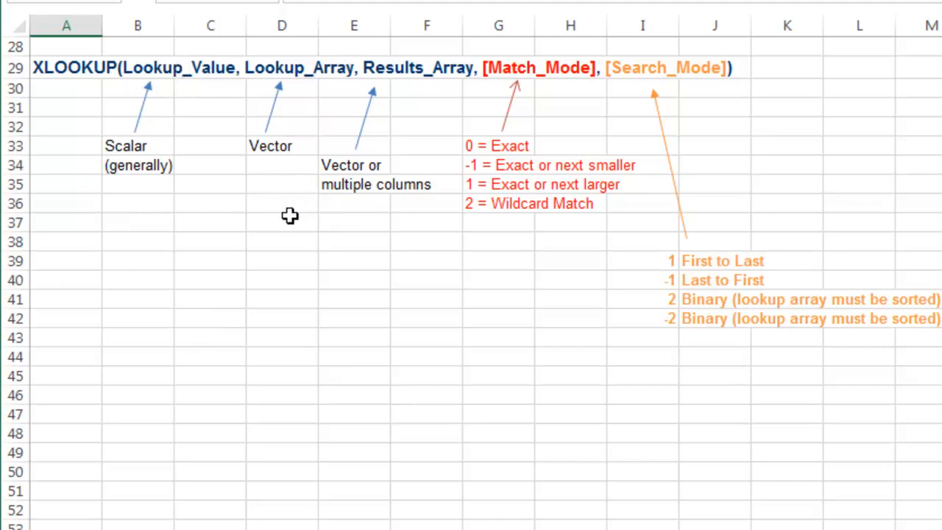
mouse_move(300, 73)
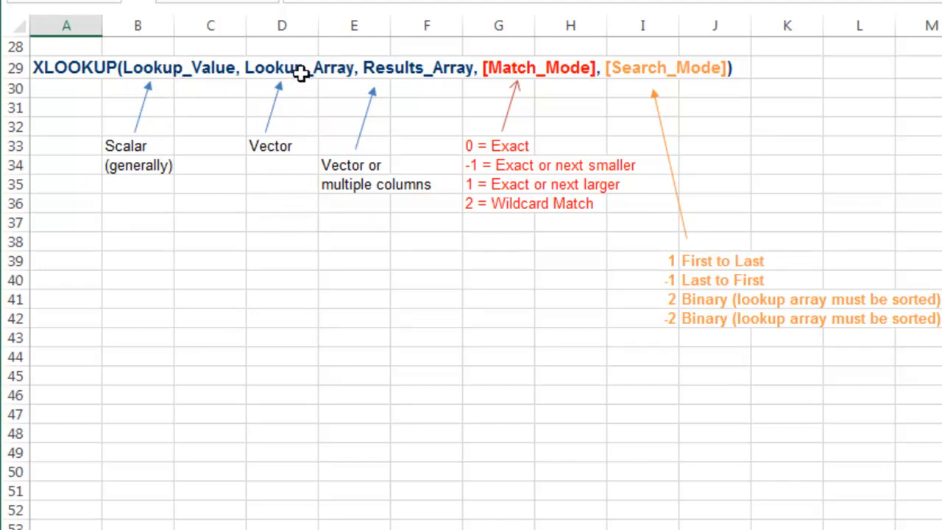
mouse_move(153, 59)
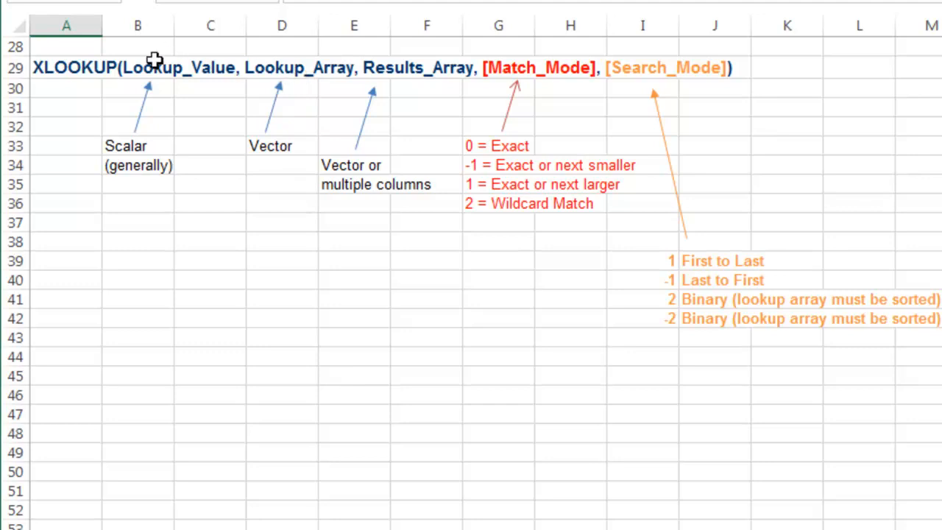
mouse_move(424, 67)
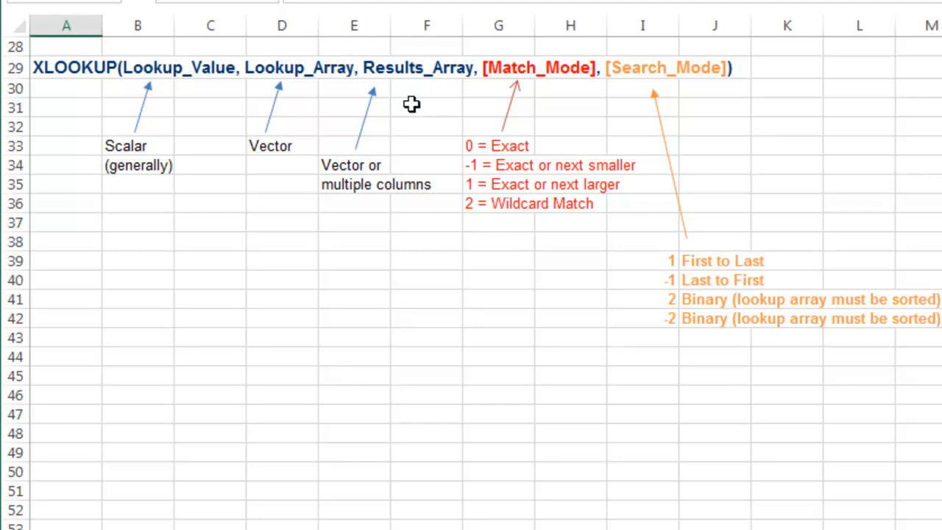
mouse_move(363, 197)
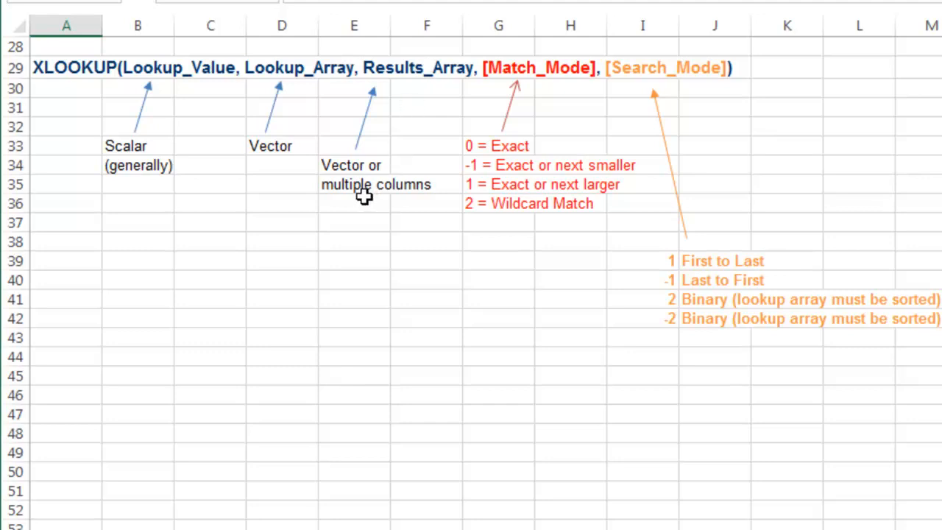
mouse_move(409, 109)
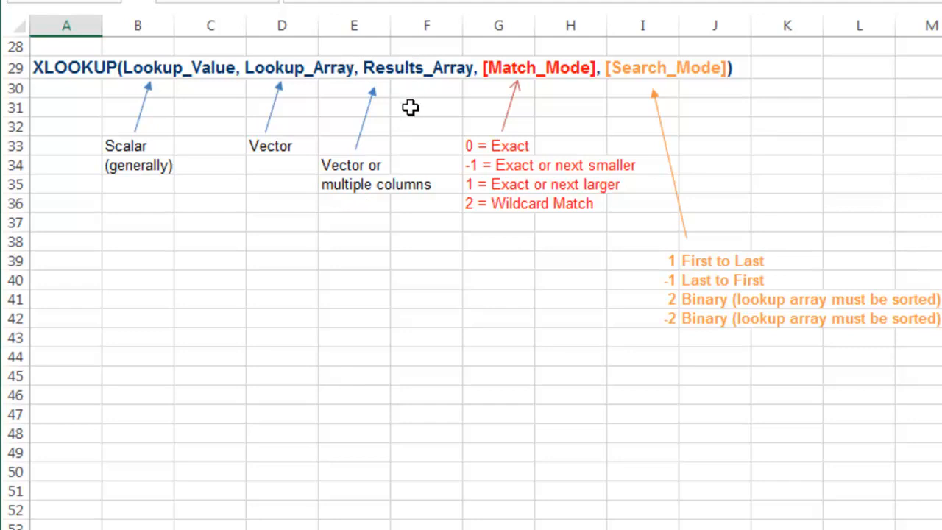
mouse_move(450, 74)
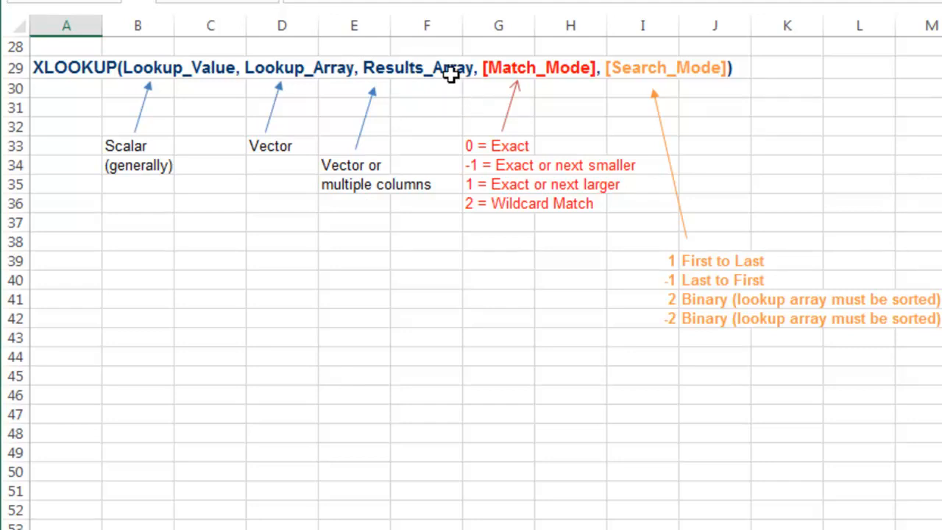
mouse_move(365, 103)
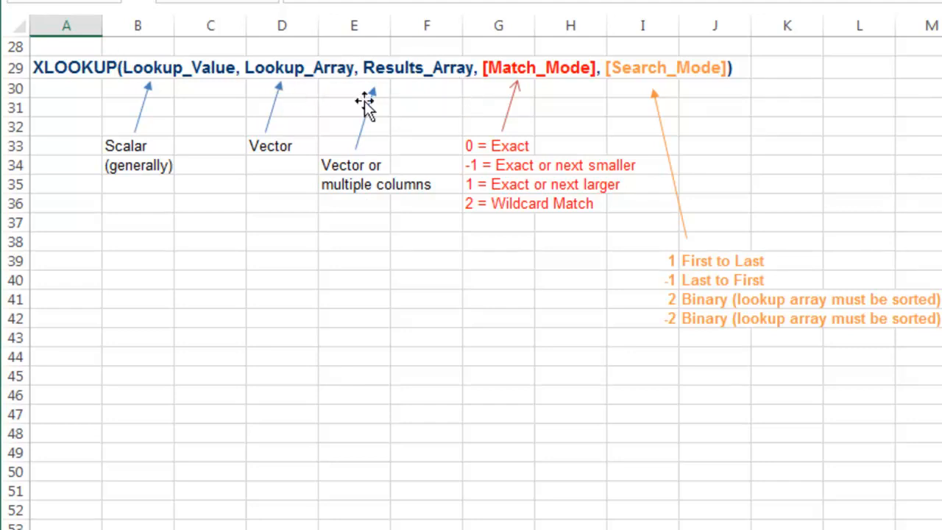
left_click(497, 146)
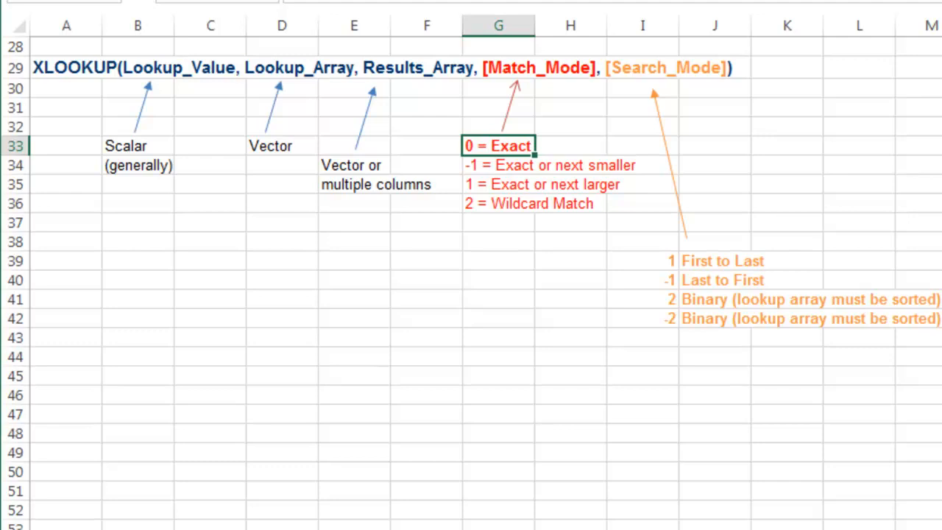
mouse_move(592, 169)
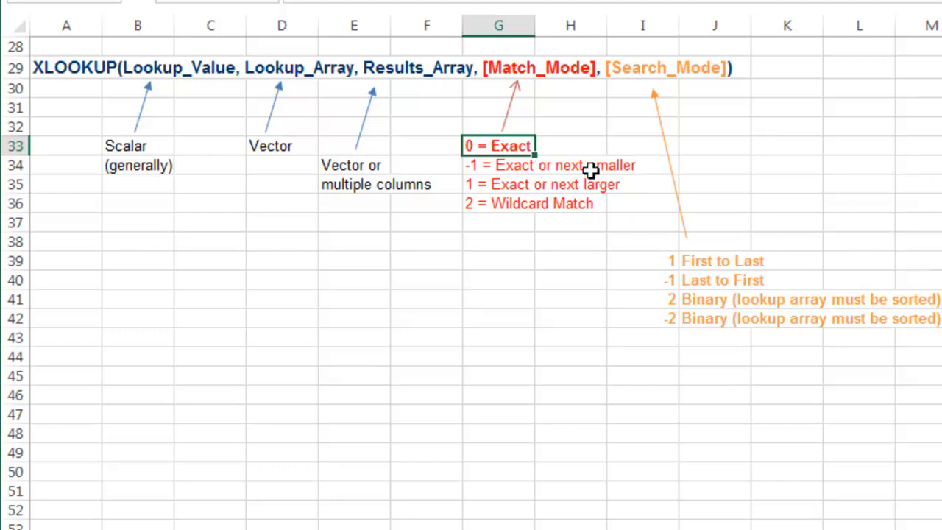
mouse_move(533, 184)
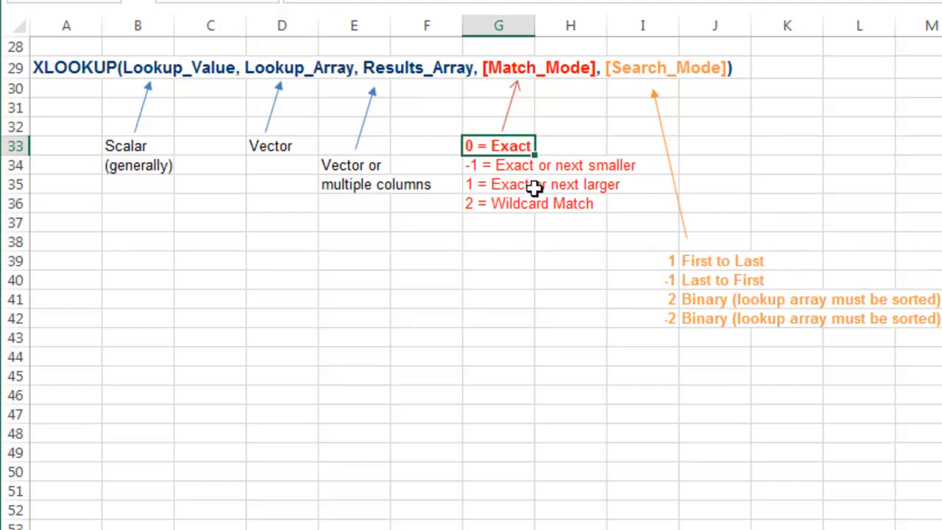
mouse_move(135, 46)
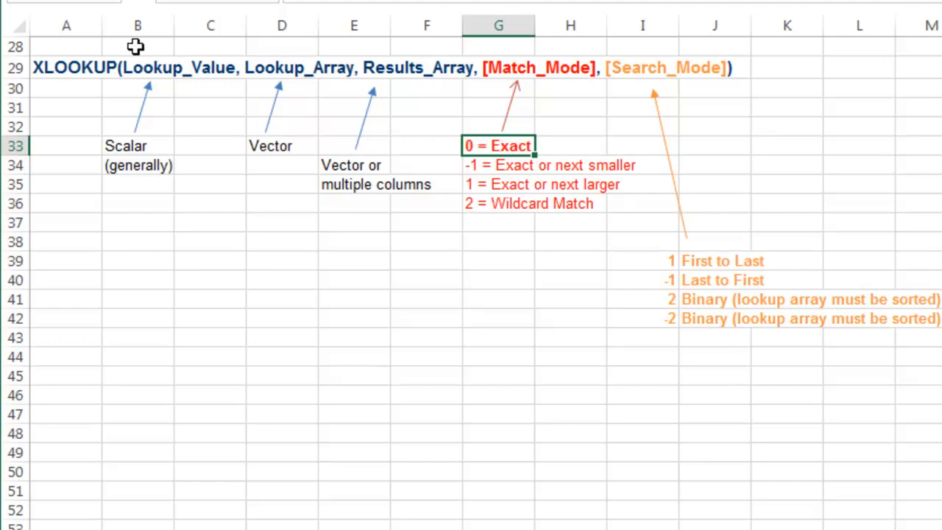
mouse_move(503, 212)
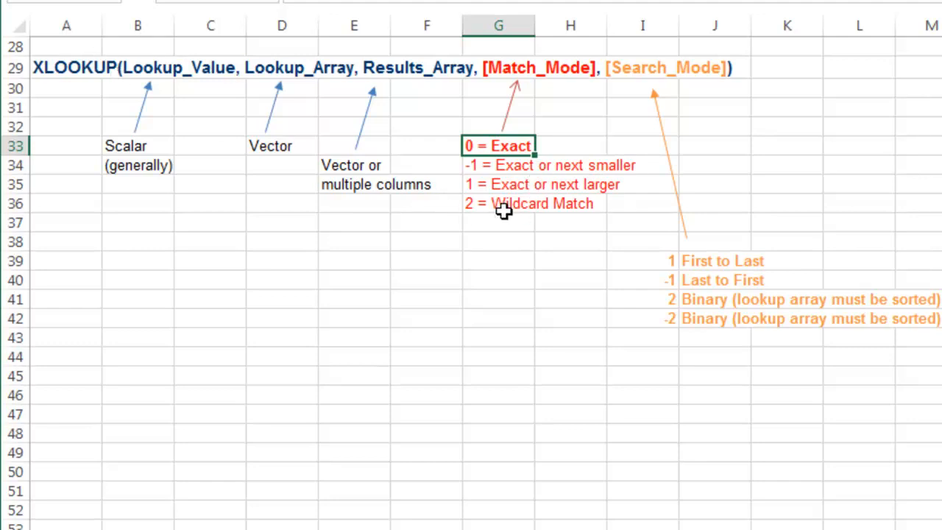
mouse_move(718, 60)
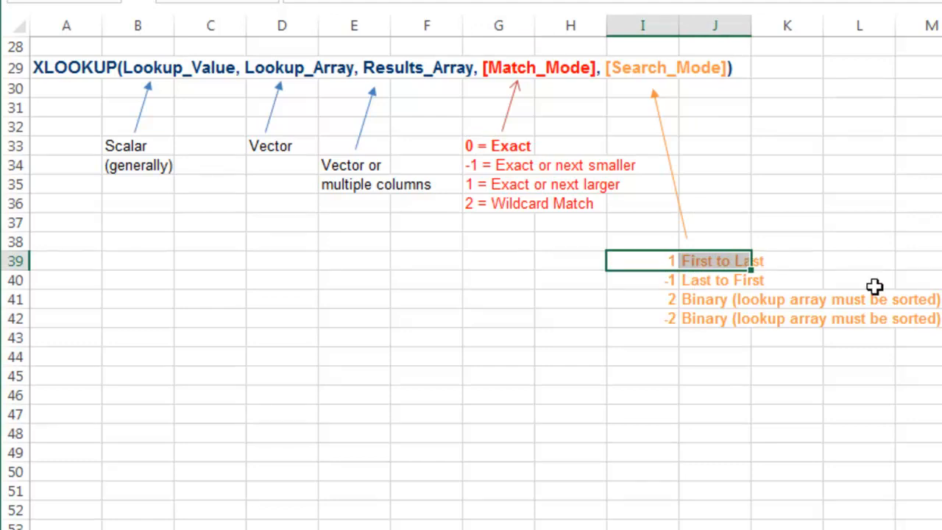
mouse_move(886, 275)
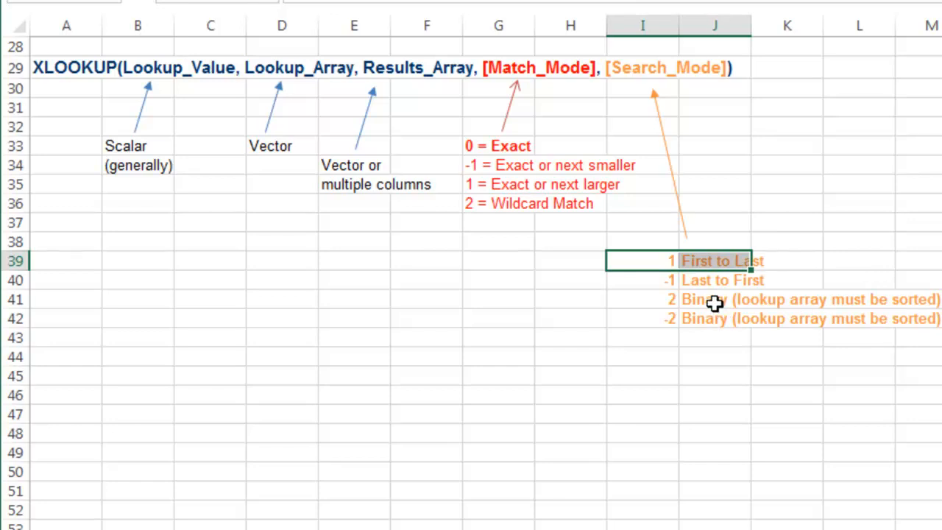
mouse_move(710, 327)
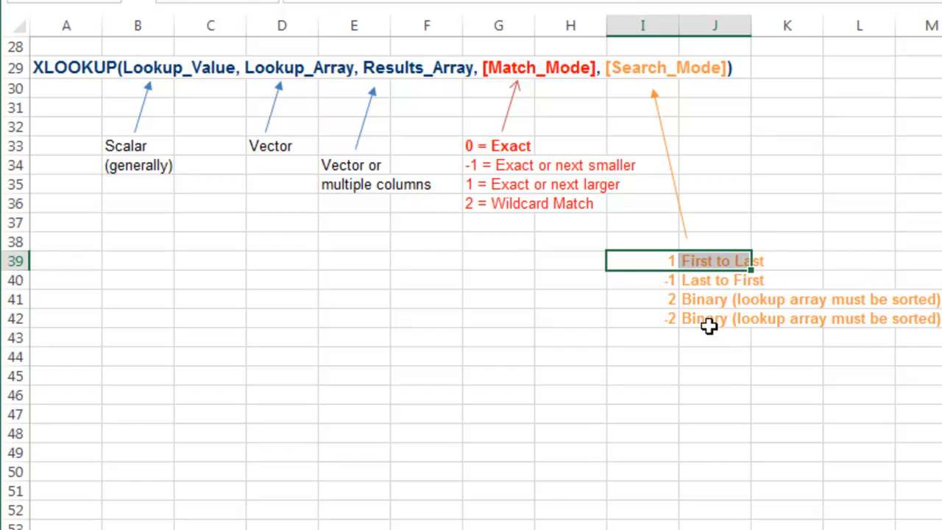
mouse_move(642, 318)
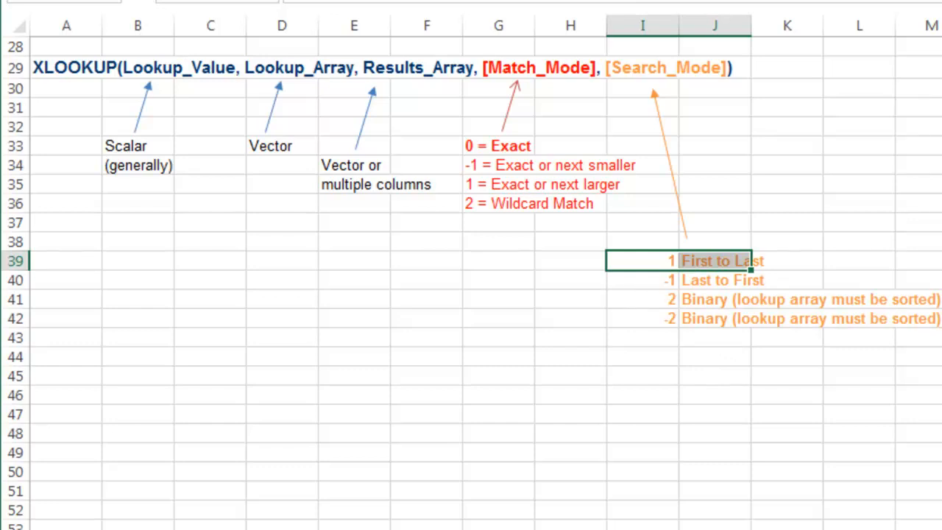
mouse_move(809, 318)
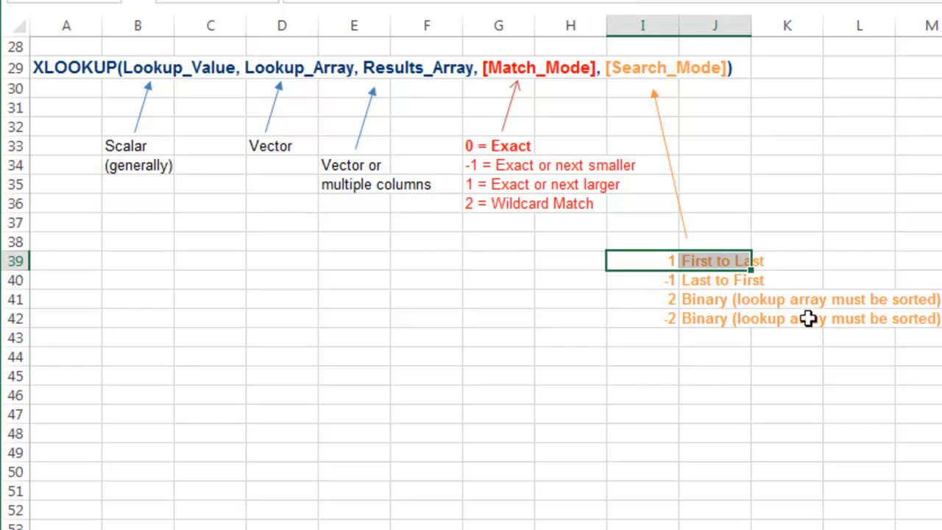
mouse_move(851, 300)
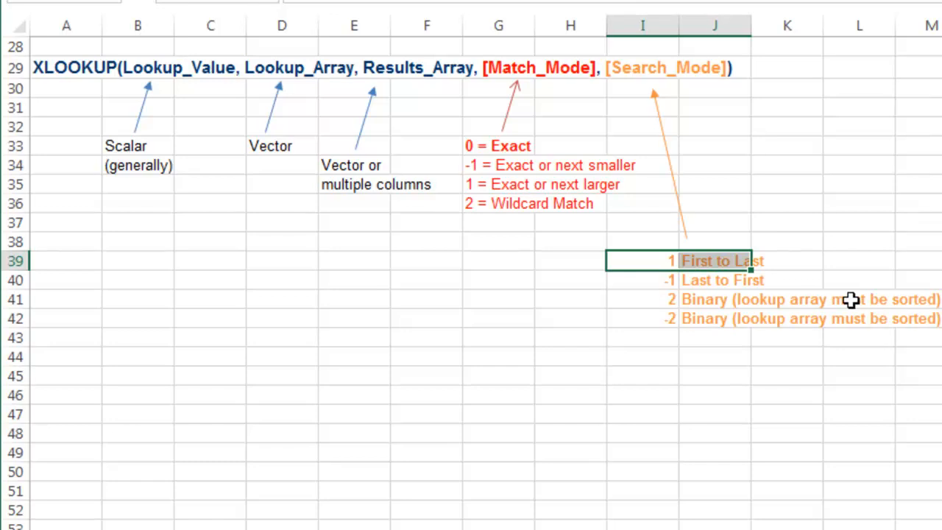
mouse_move(833, 347)
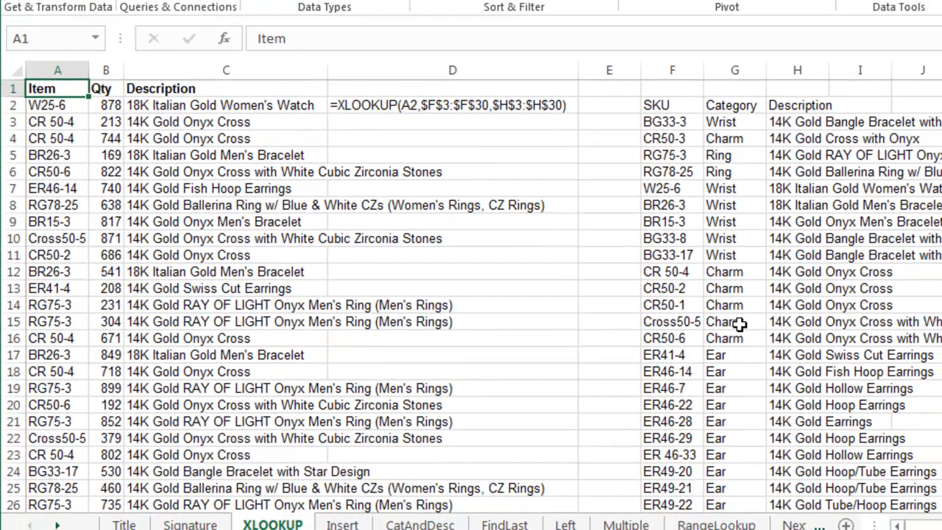
Review the VLOOKUP in C2, then enter an XLOOKUP in D2 searching item A2 among the SKU range
left_click(227, 105)
type("=VLOOKUP(A2,$F$3:$H$30,3,0")
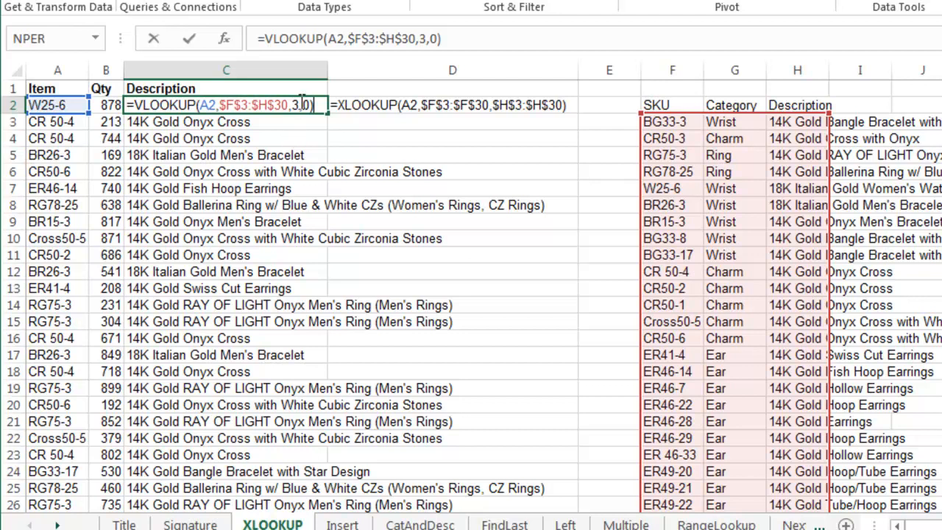
type("Fa")
left_click(452, 104)
type("=XLOOKUP(A2")
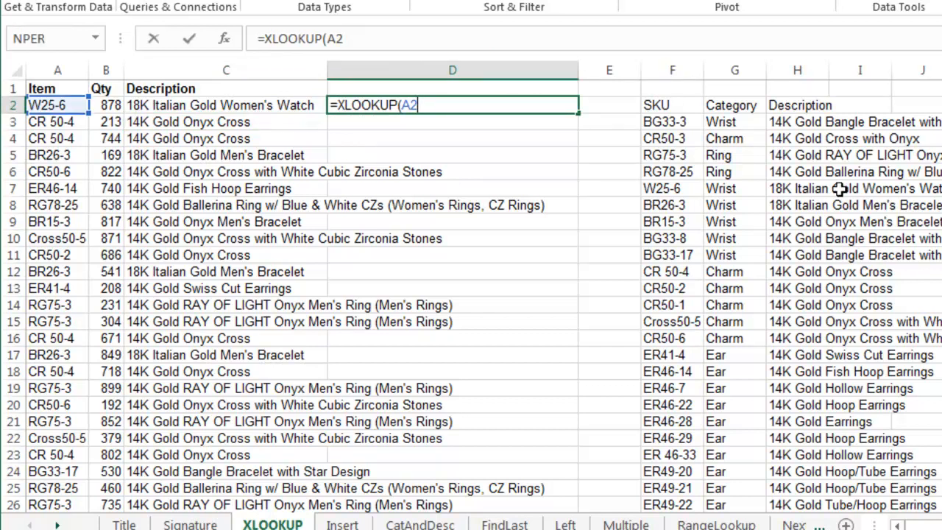
type(",")
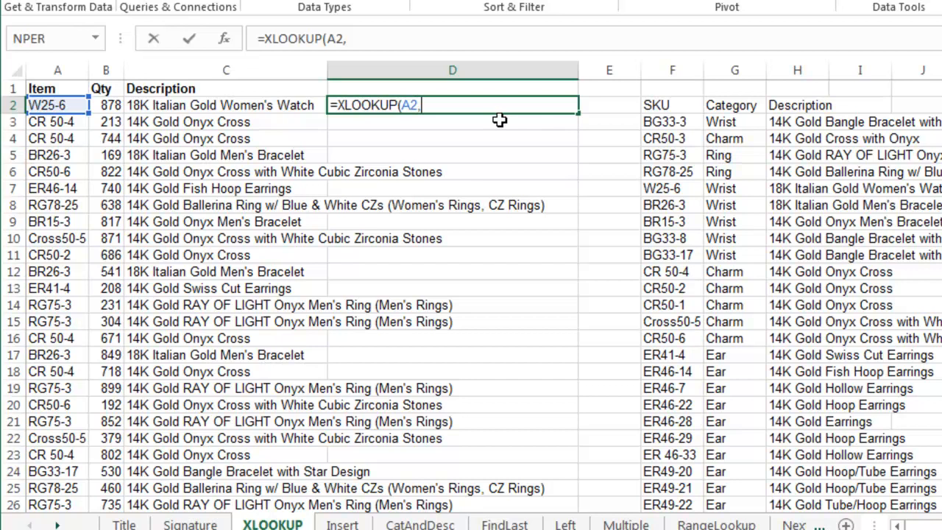
left_click(671, 104)
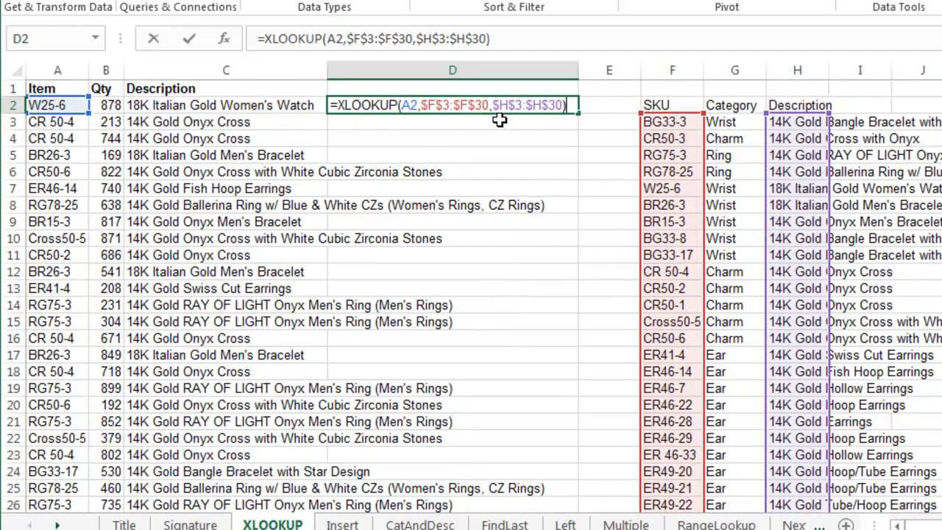
Switch to the Insert sheet where the added Price column breaks the VLOOKUP but not the XLOOKUP
left_click(341, 524)
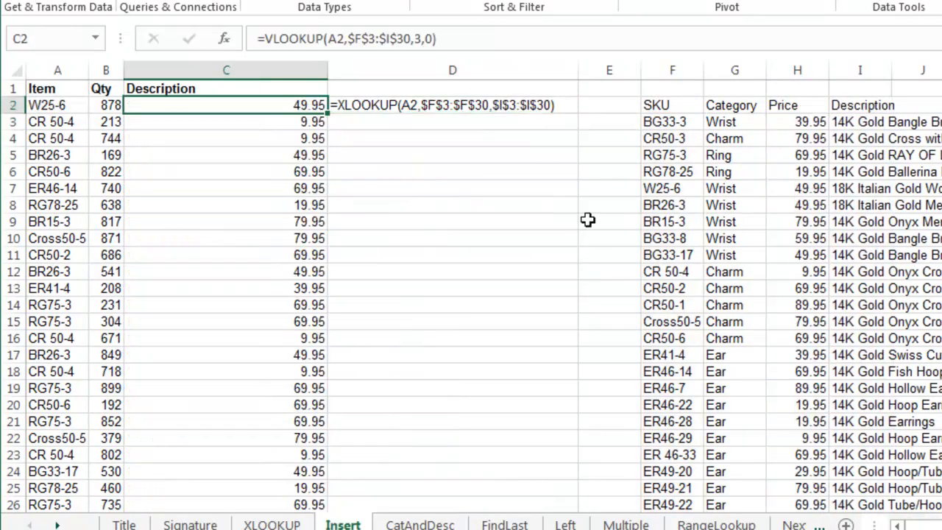
mouse_move(892, 300)
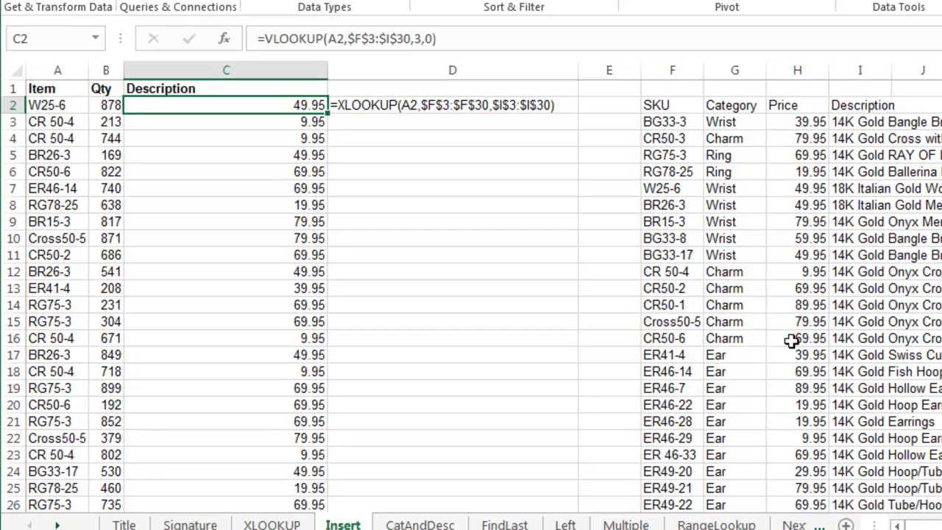
mouse_move(809, 331)
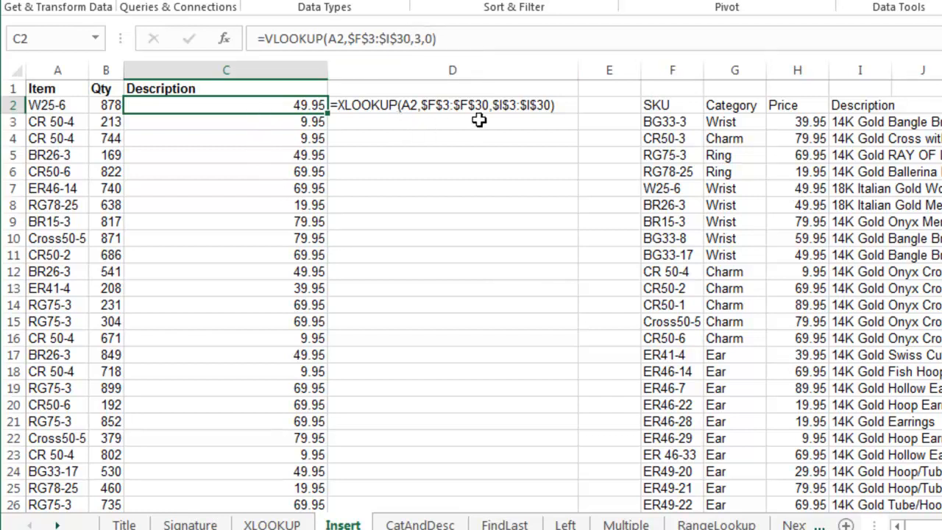
mouse_move(905, 152)
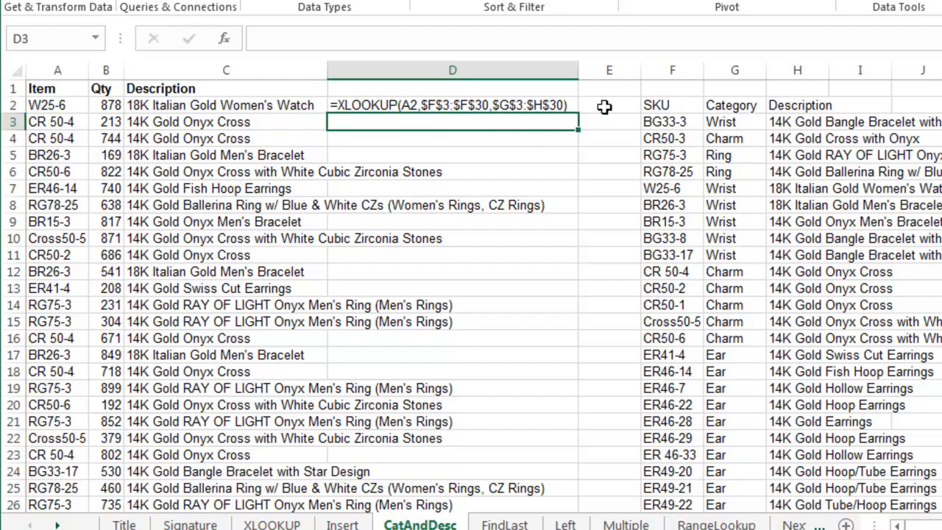
Switch to the FindLast sheet with the reverse-search XLOOKUP returning each vehicle's latest mileage
left_click(504, 524)
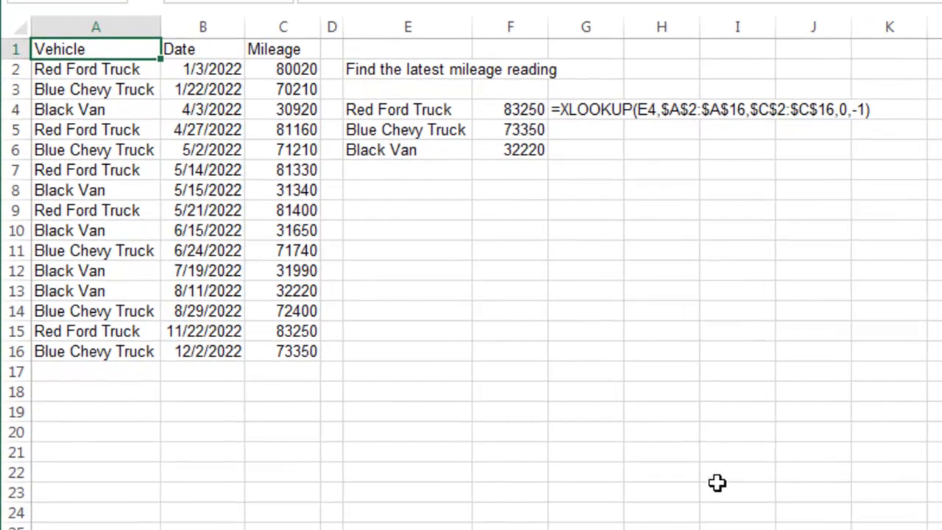
mouse_move(81, 376)
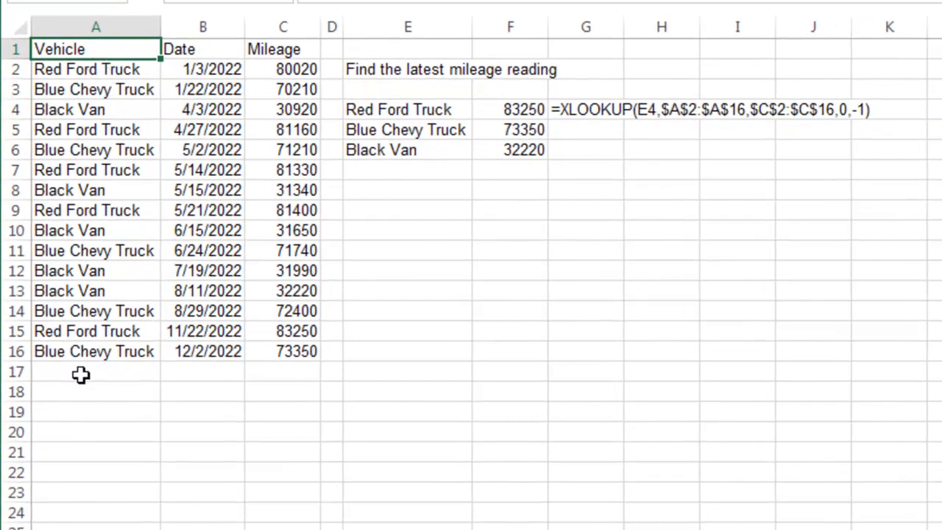
mouse_move(186, 71)
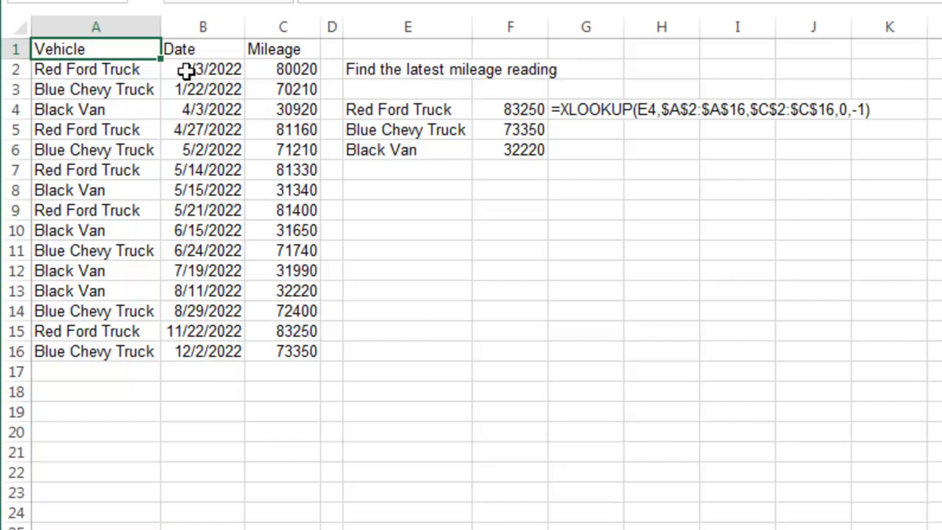
mouse_move(275, 184)
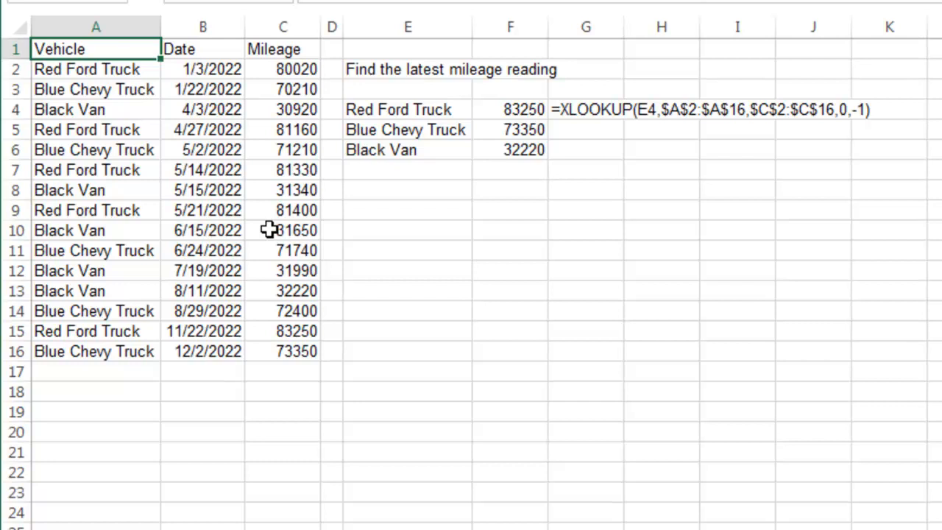
mouse_move(439, 109)
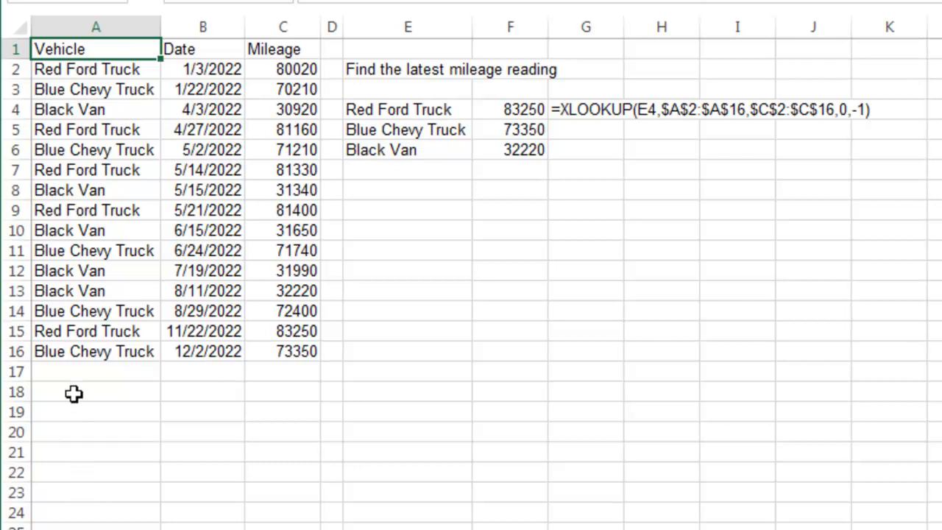
mouse_move(95, 131)
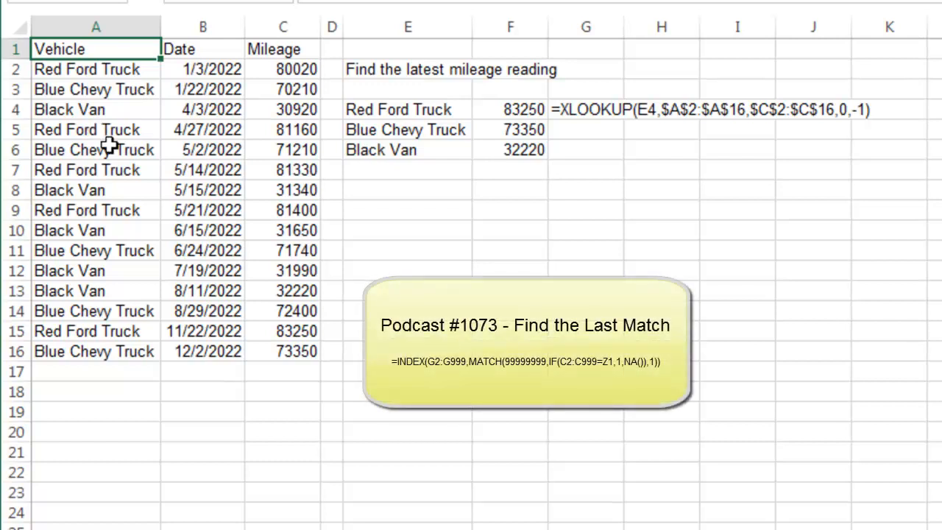
mouse_move(585, 110)
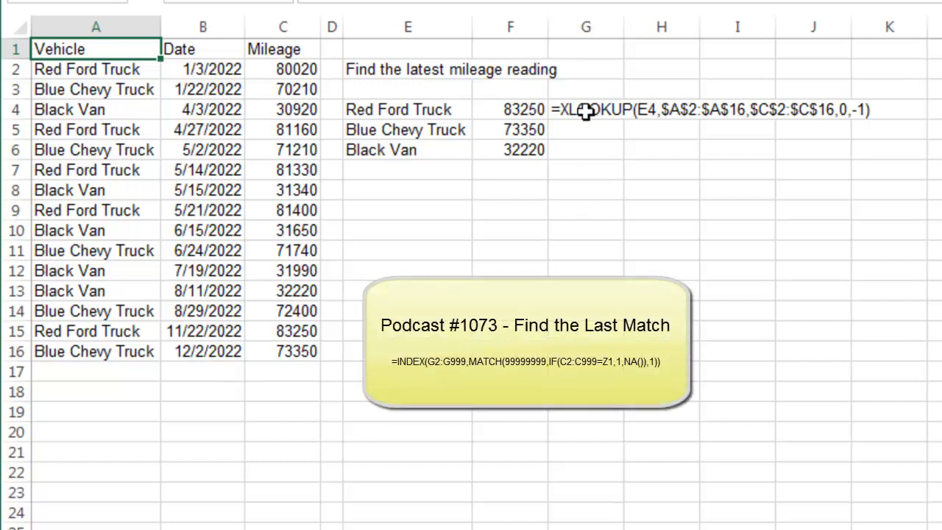
mouse_move(844, 103)
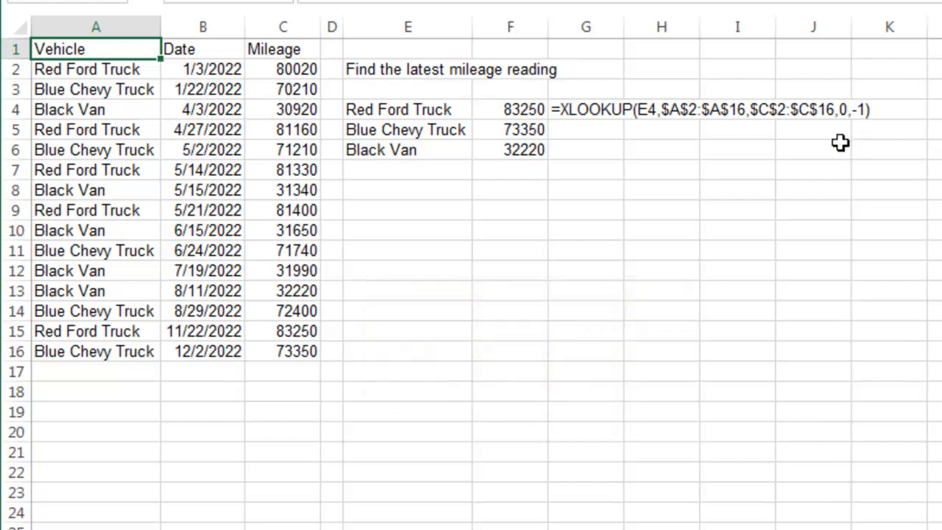
mouse_move(859, 156)
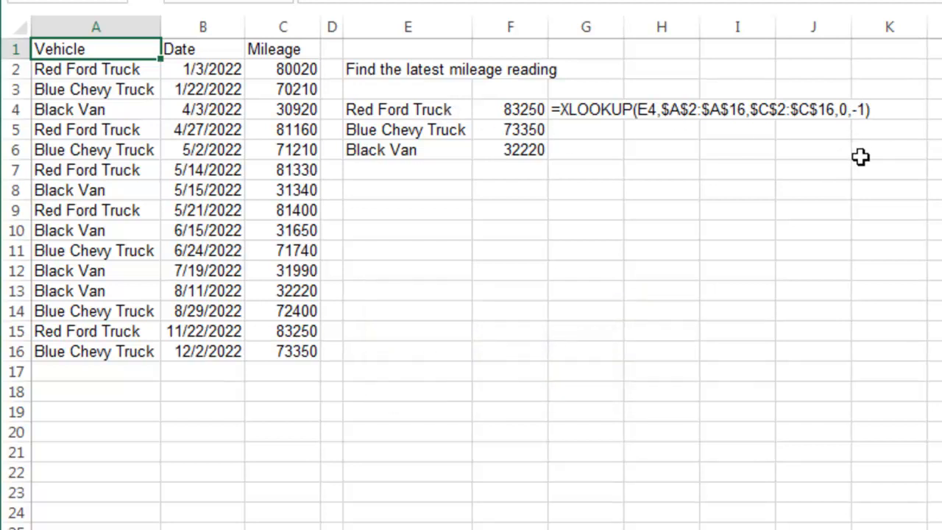
mouse_move(524, 129)
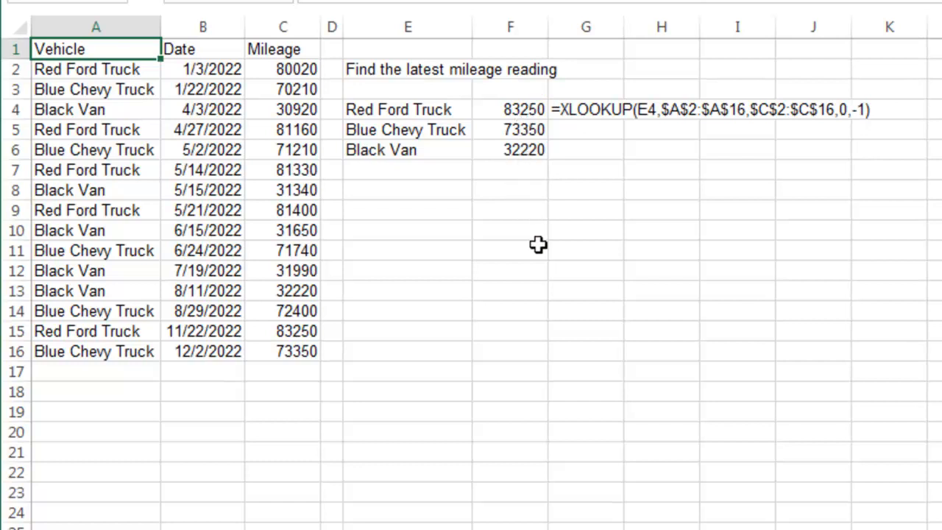
Switch to the Left sheet whose D2 XLOOKUP returns On Hand from left of the SKUs
left_click(613, 515)
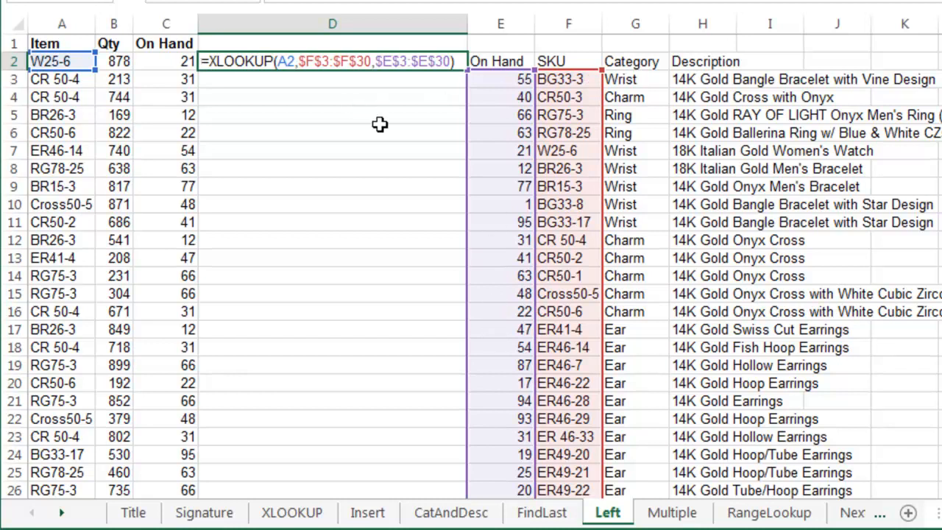
On the Multiple sheet, enter =XLOOKUP($A4, P4:P227, Q:AB) in B4 to return the January–December values
left_click(671, 512)
type("=")
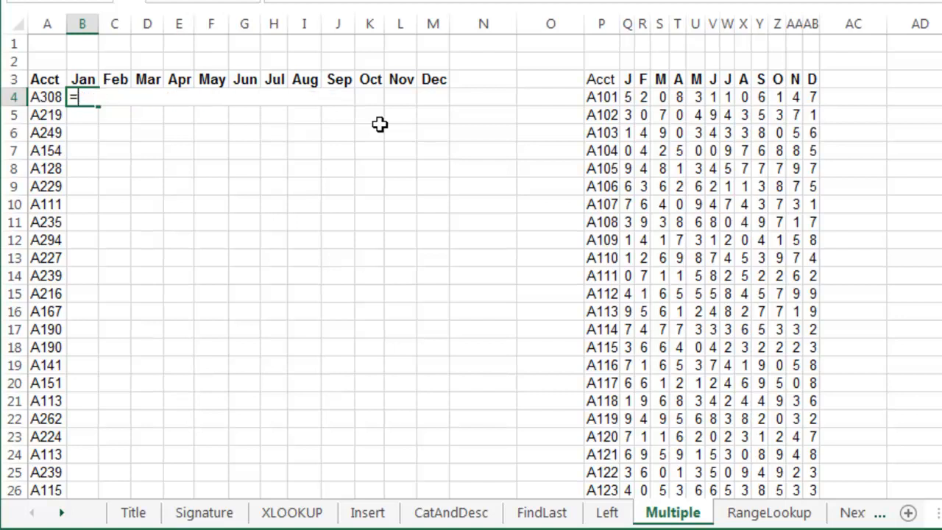
type("XLOOKUP(")
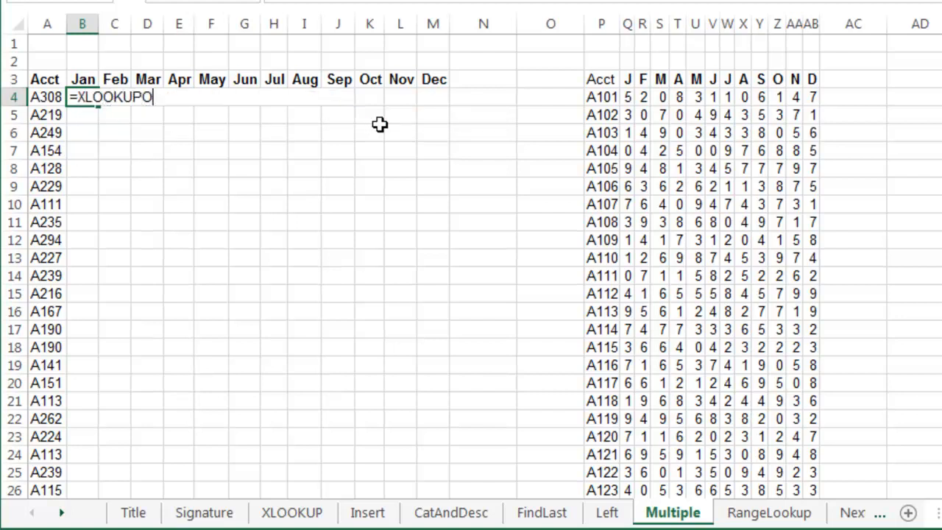
type("(A4")
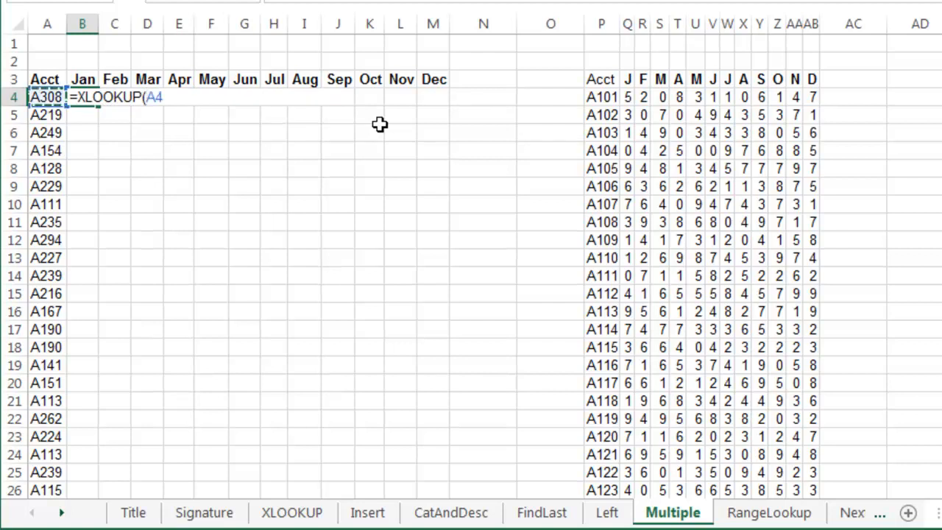
key("f4")
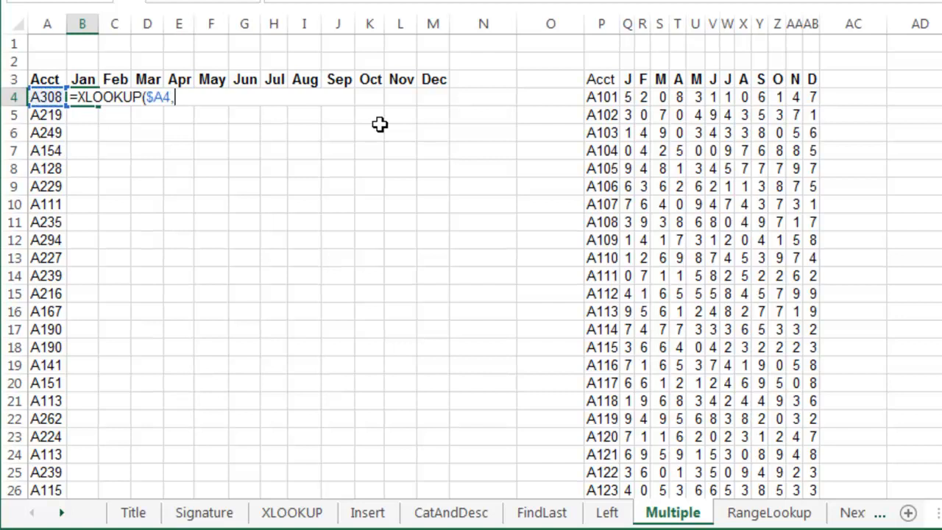
left_click(600, 97)
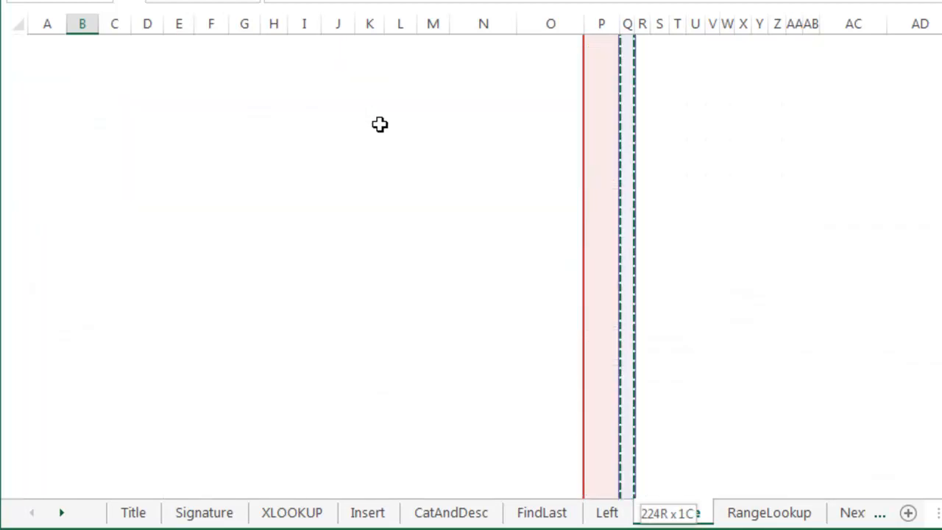
left_click(671, 512)
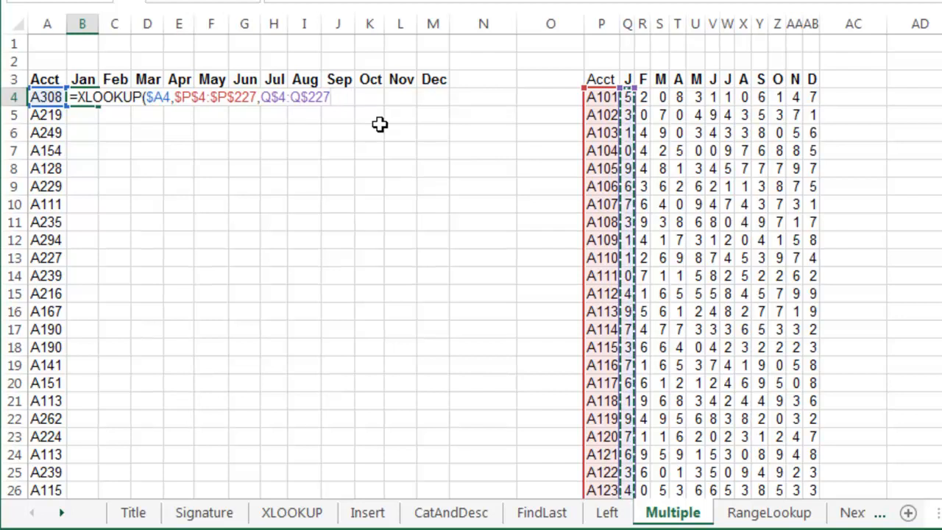
type(")")
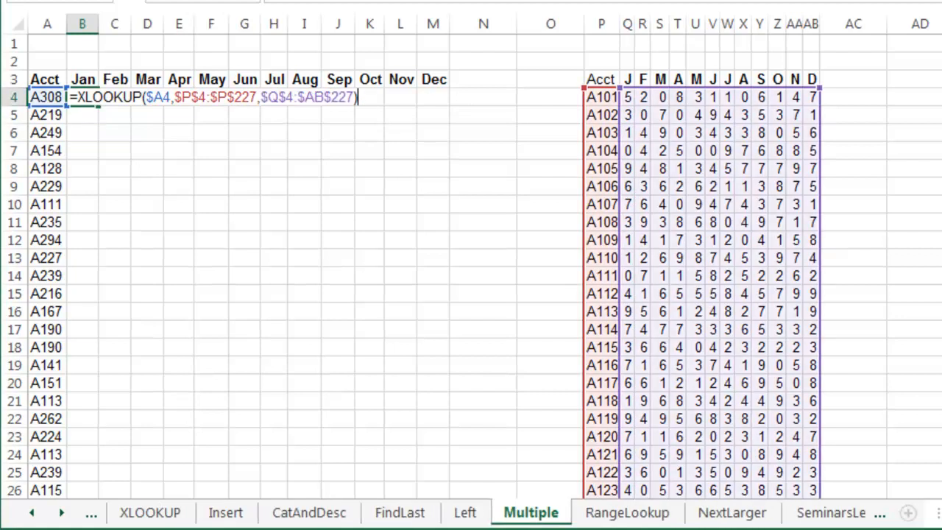
mouse_move(498, 114)
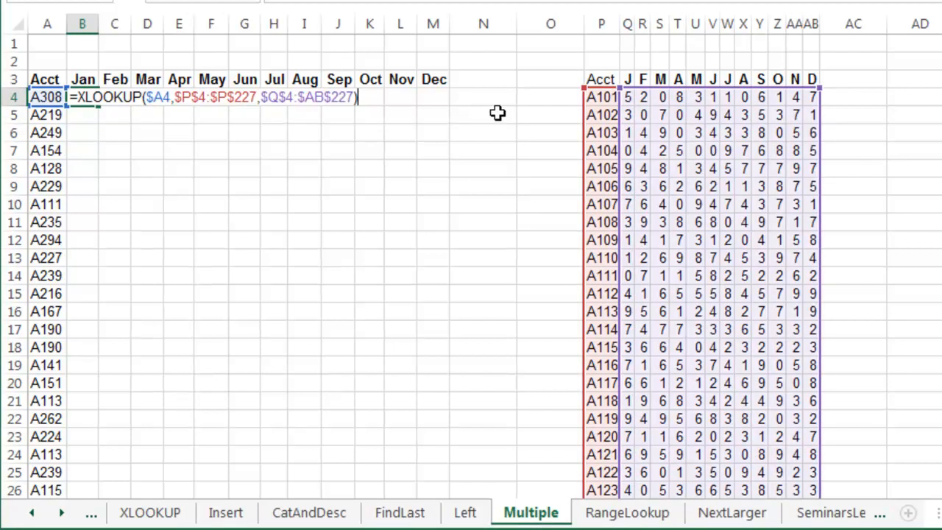
mouse_move(828, 97)
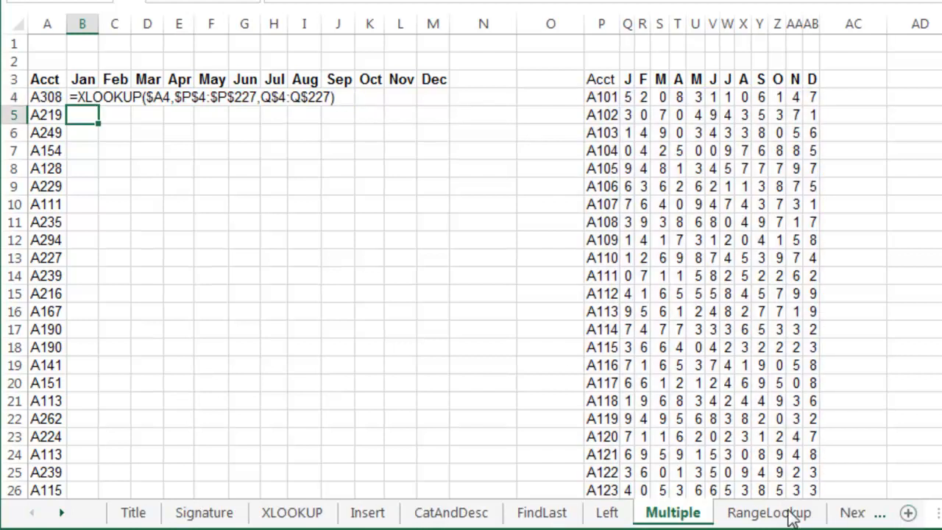
On the RangeLookup sheet, finish the D2 bonus XLOOKUP with match mode -1 for next-smaller Sale tier
left_click(768, 513)
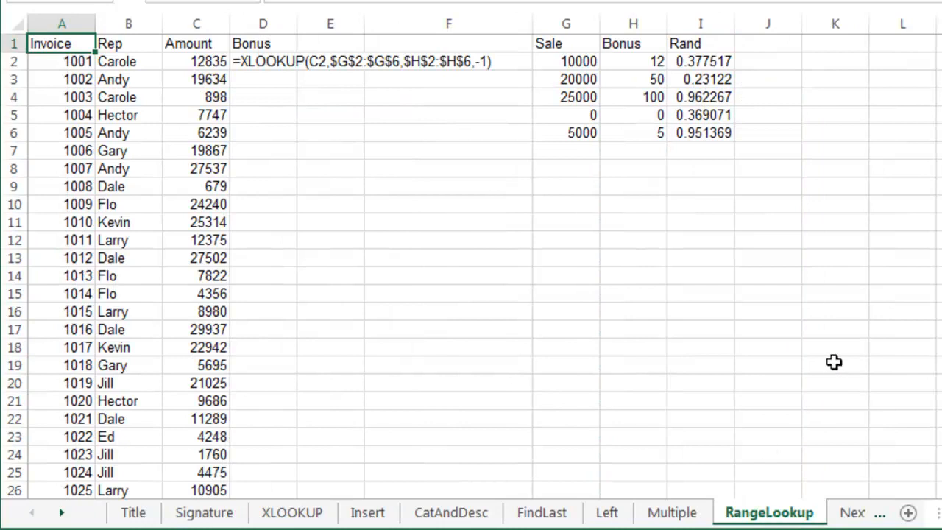
mouse_move(388, 251)
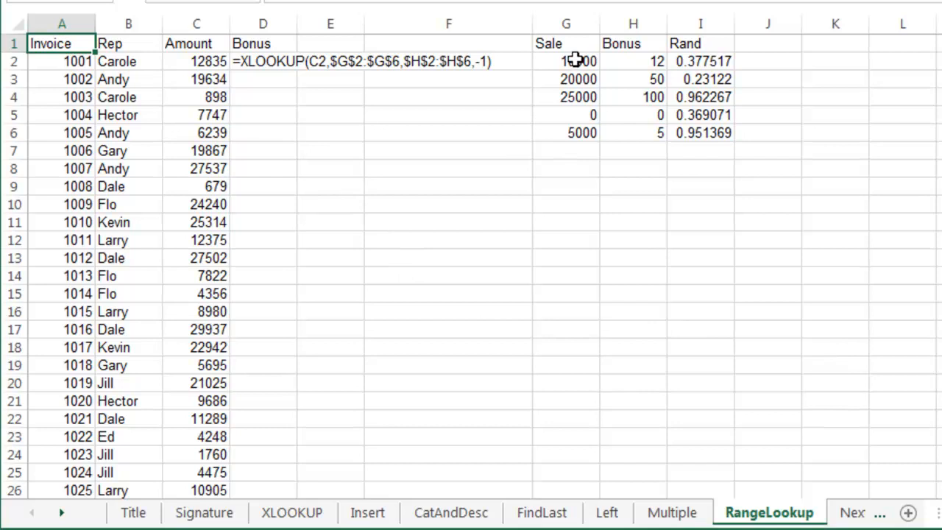
mouse_move(572, 62)
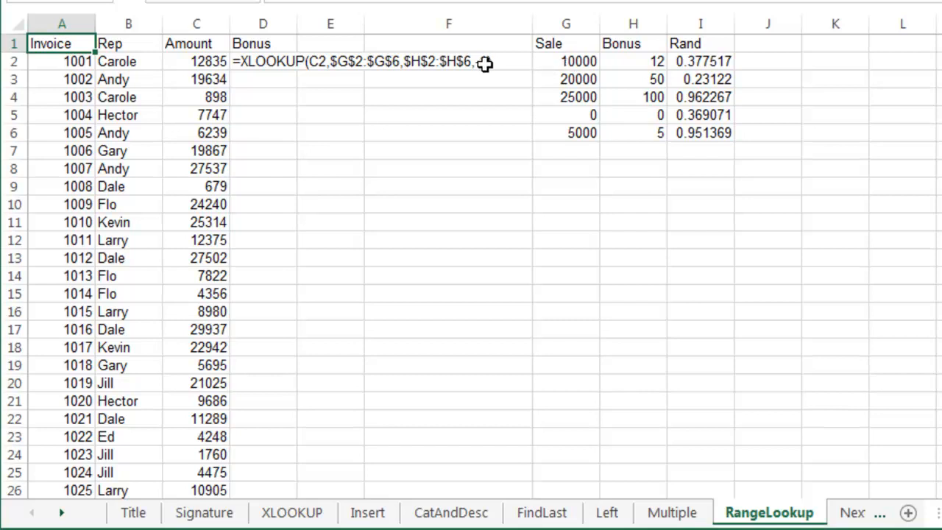
type("-1)")
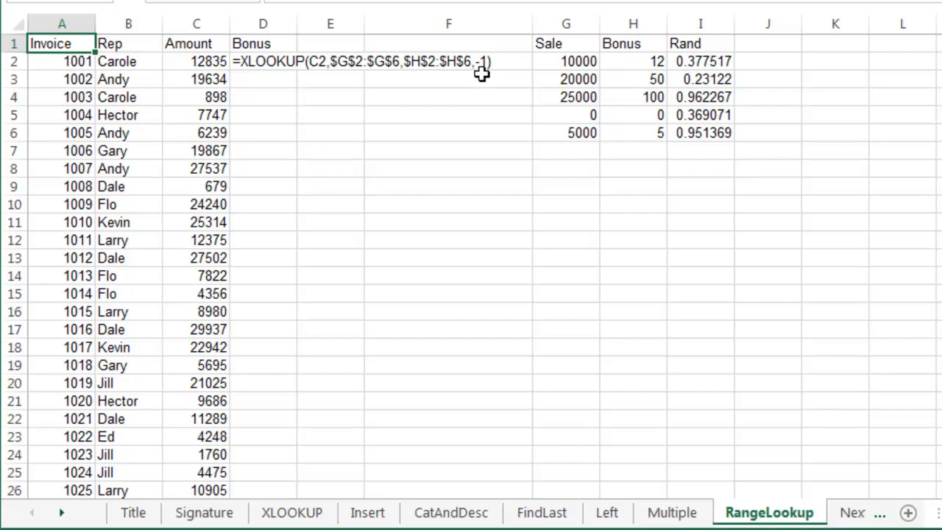
On the NextLarger sheet, review the C2 XLOOKUP with match mode 1 and test a group size of 7
left_click(731, 512)
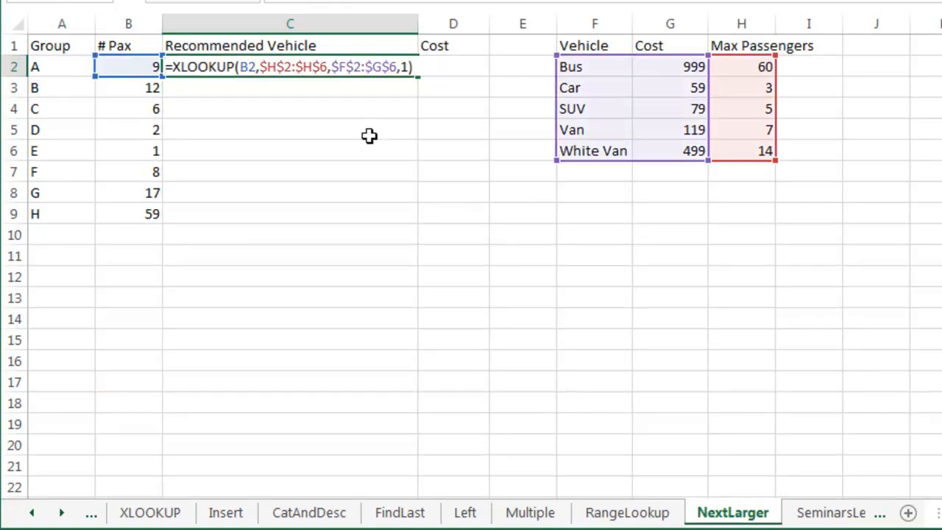
mouse_move(733, 106)
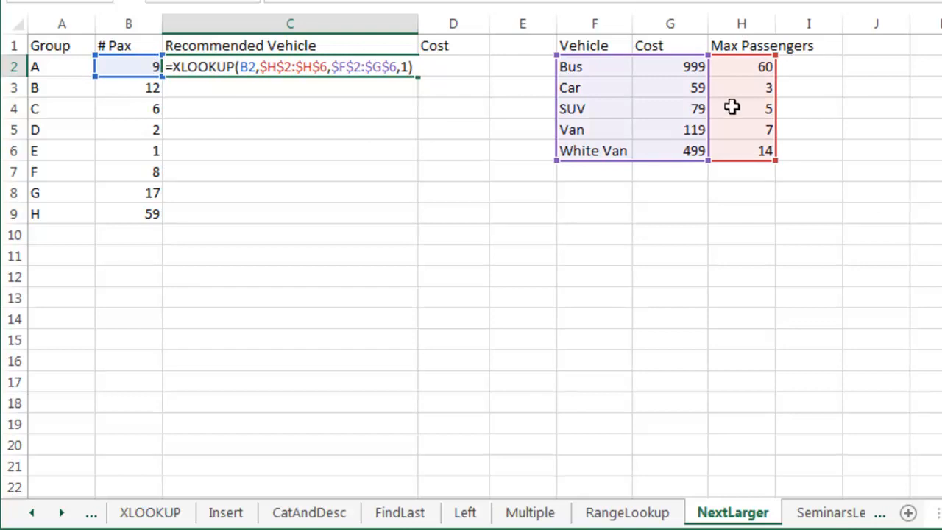
mouse_move(758, 151)
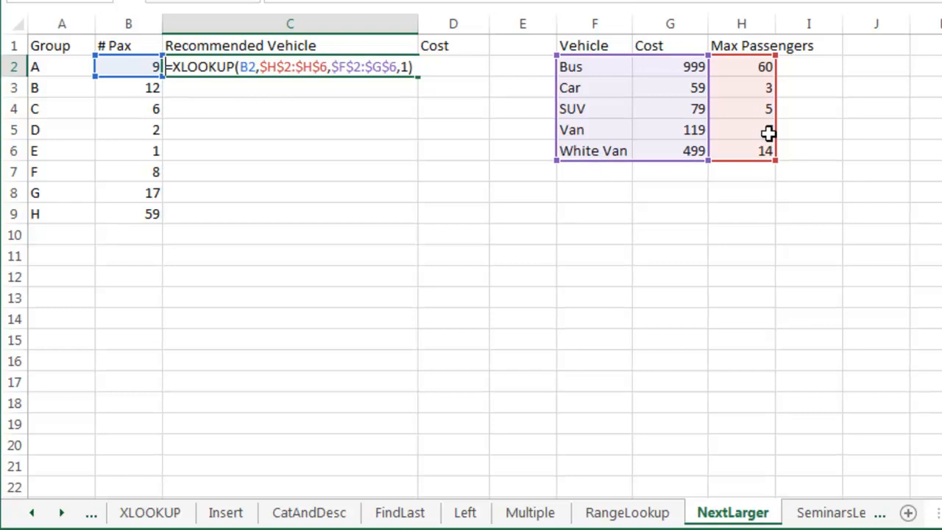
type("7")
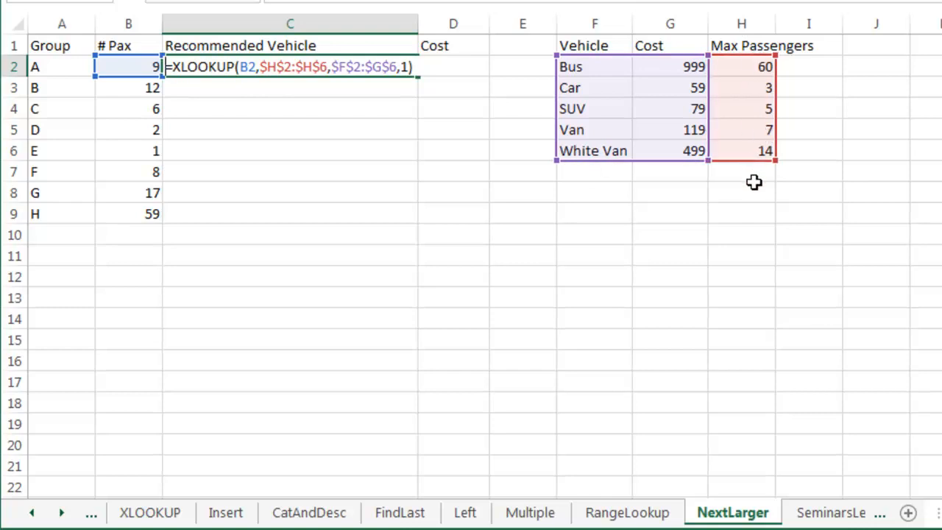
mouse_move(480, 197)
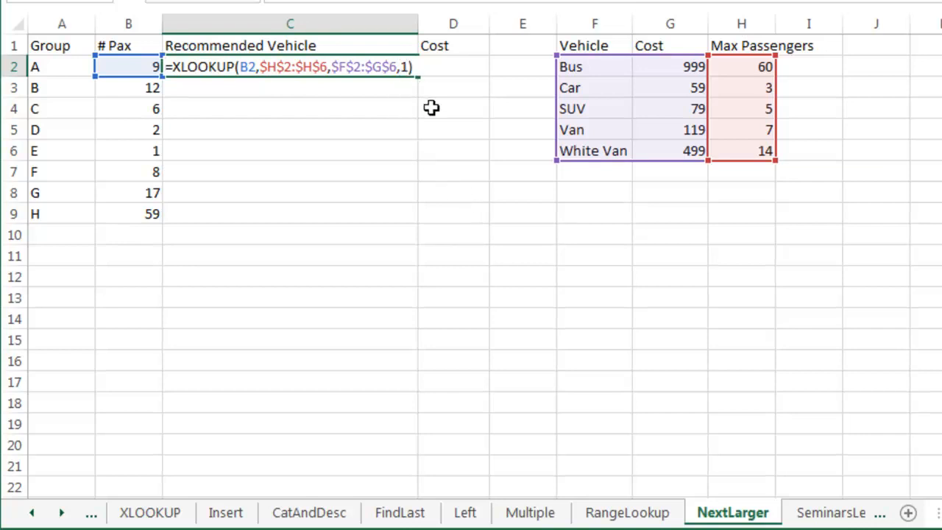
mouse_move(606, 77)
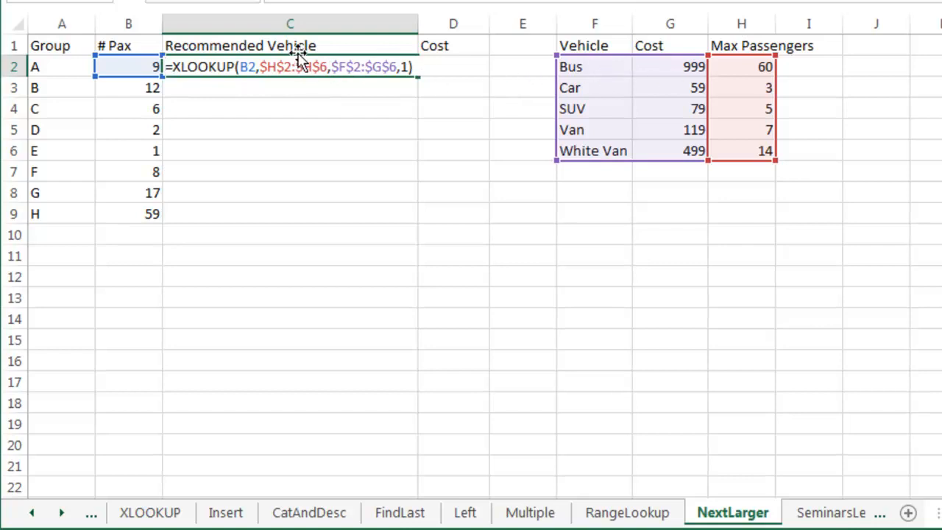
mouse_move(674, 208)
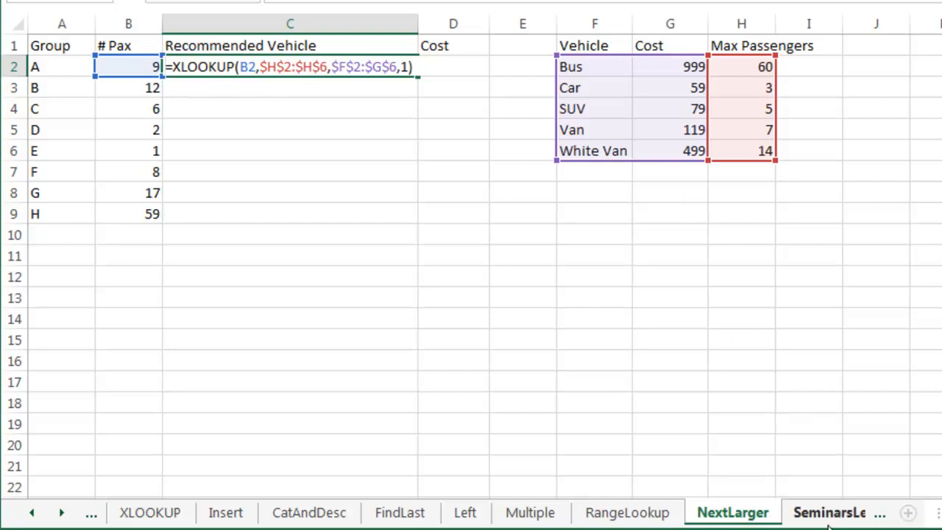
Browse the SeminarsLeft seminar posters sheet before moving on to the BuyTheBook promotion sheet
left_click(745, 512)
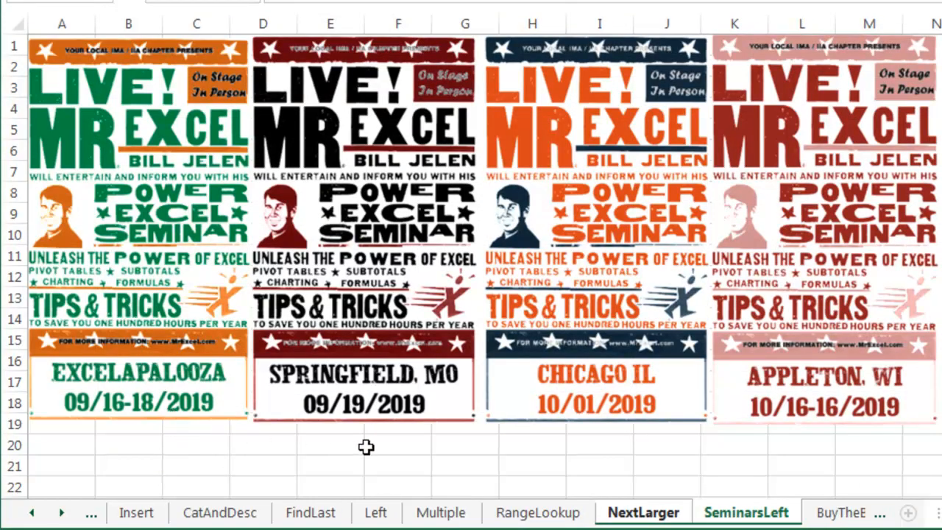
mouse_move(147, 430)
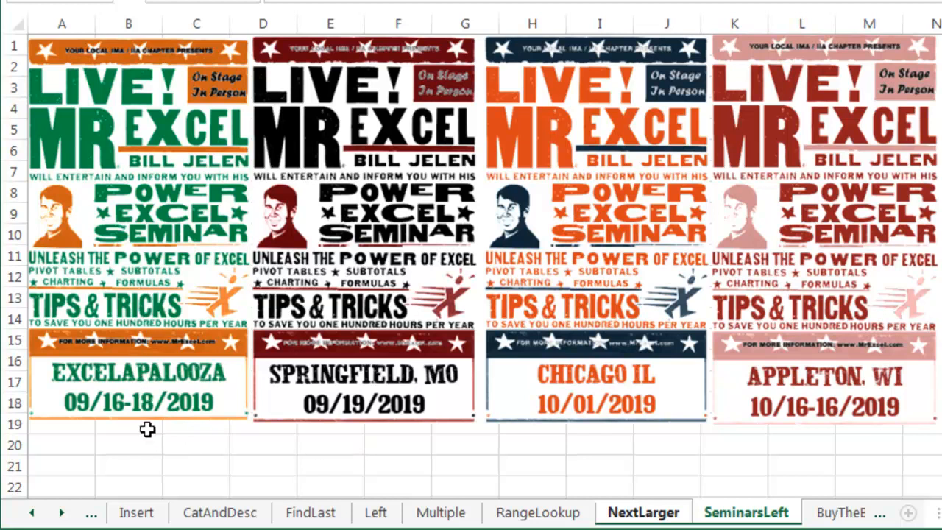
mouse_move(390, 309)
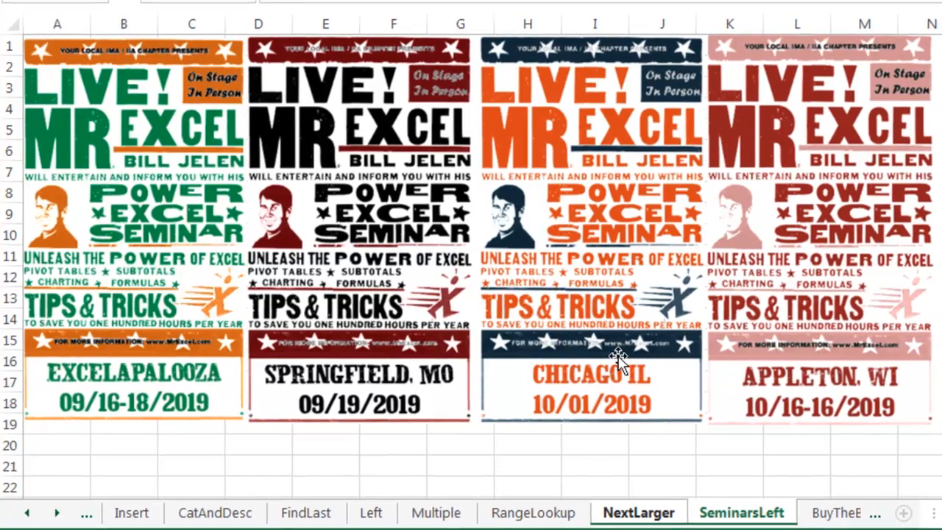
scroll("right", 3)
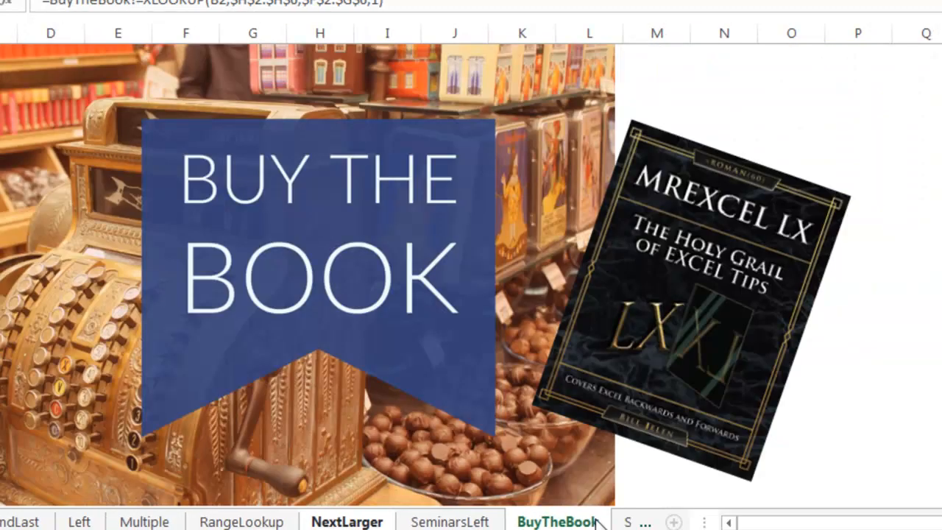
mouse_move(918, 333)
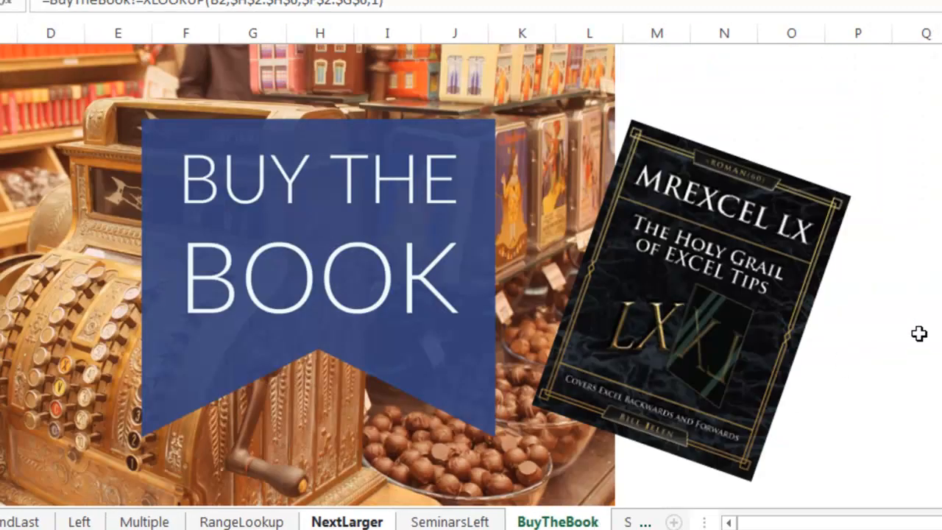